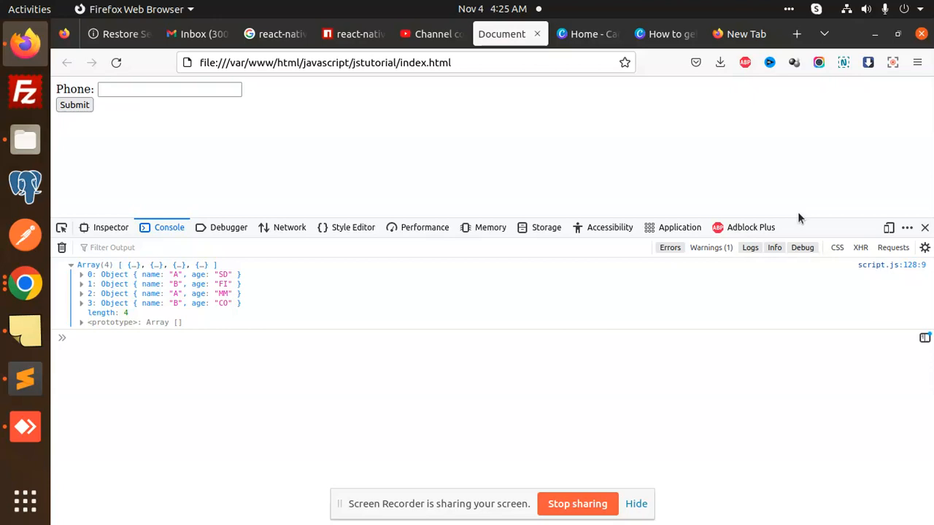
pyautogui.moveTo(532, 210)
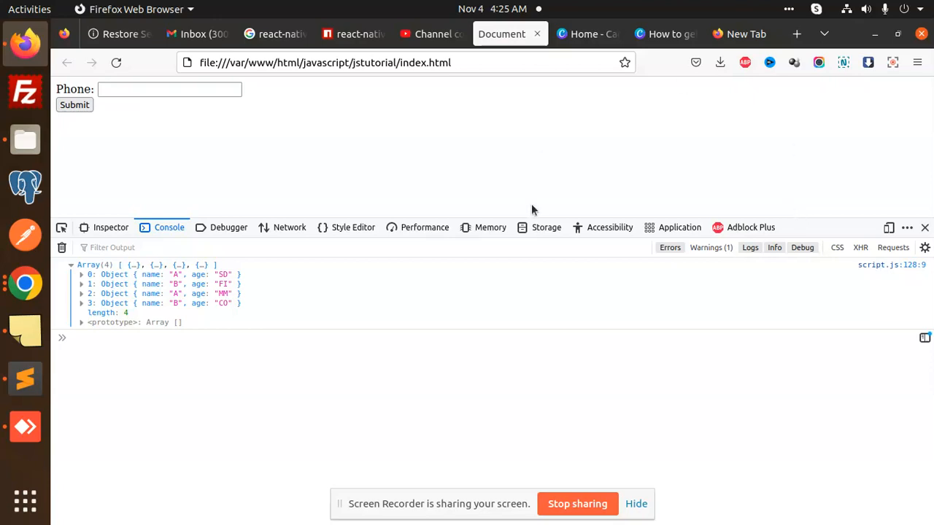
pyautogui.moveTo(24, 378)
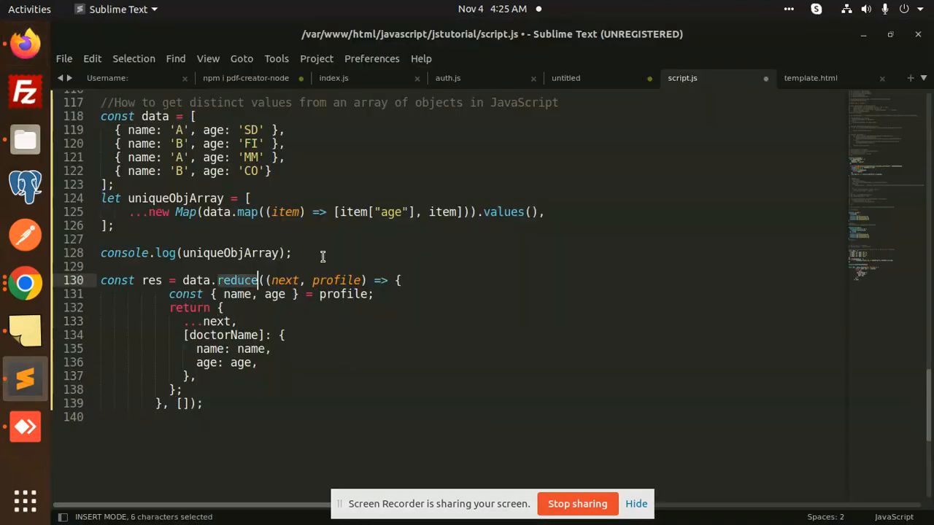
# - Comment out the old Map-based uniqueObjArray code and its console.log, then save script.js
pyautogui.click(152, 116)
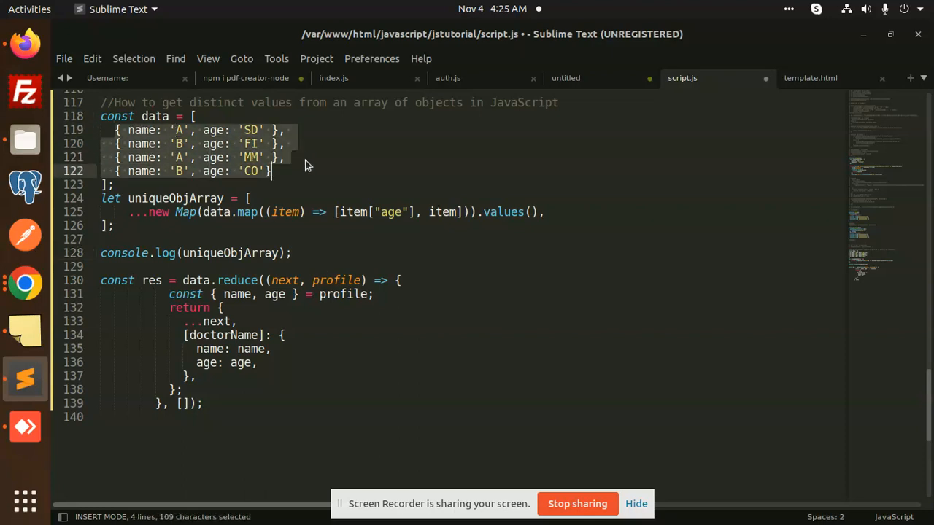
pyautogui.click(146, 224)
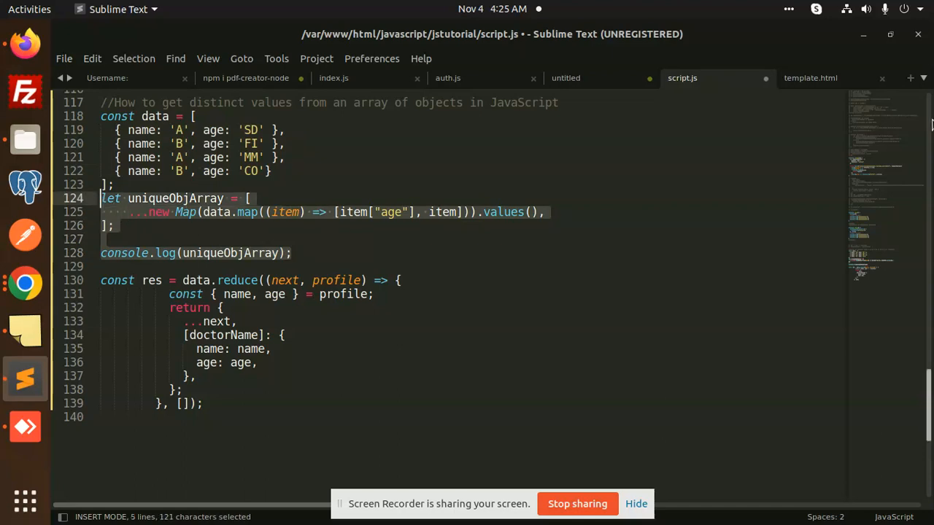
pyautogui.press('ctrl+/')
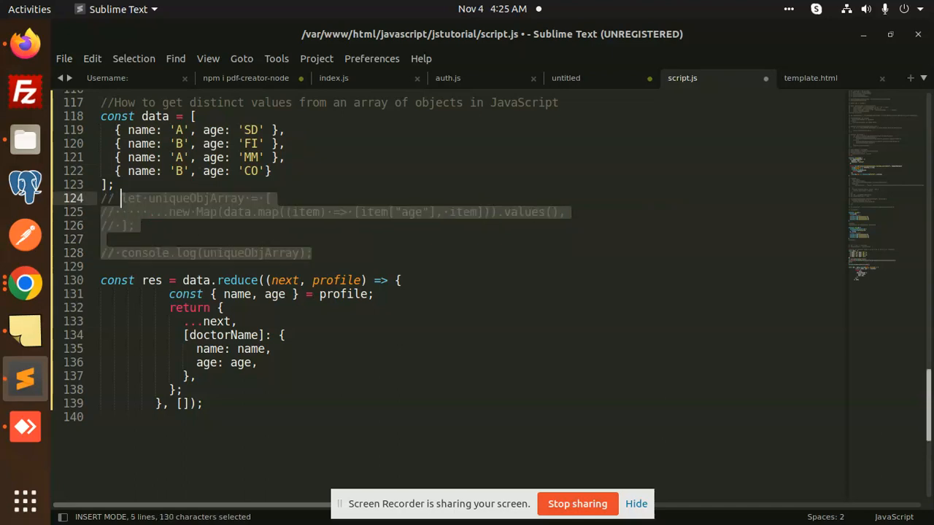
pyautogui.press('ctrl+s')
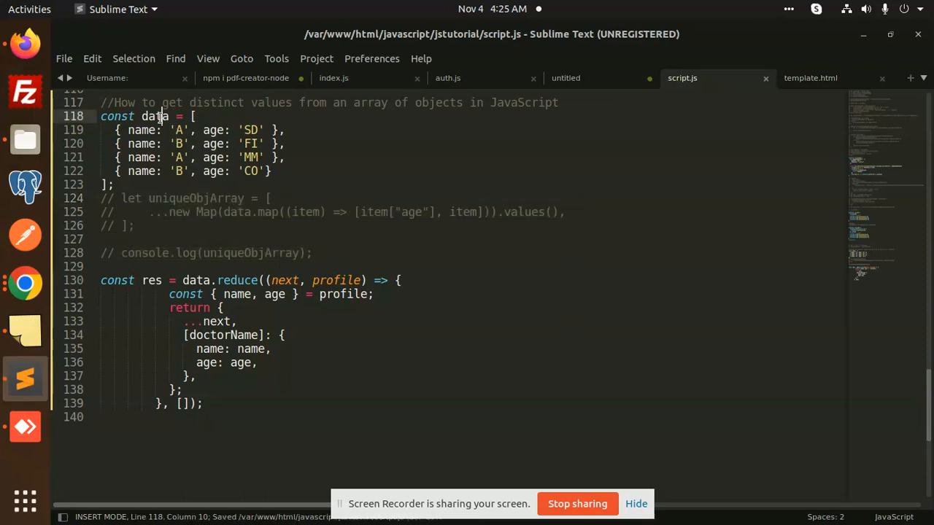
pyautogui.doubleClick(156, 116)
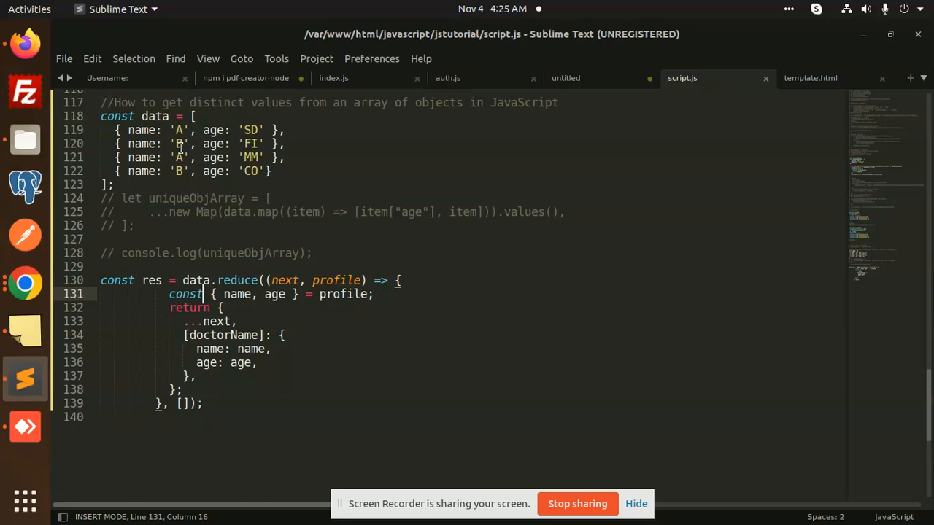
pyautogui.moveTo(421, 251)
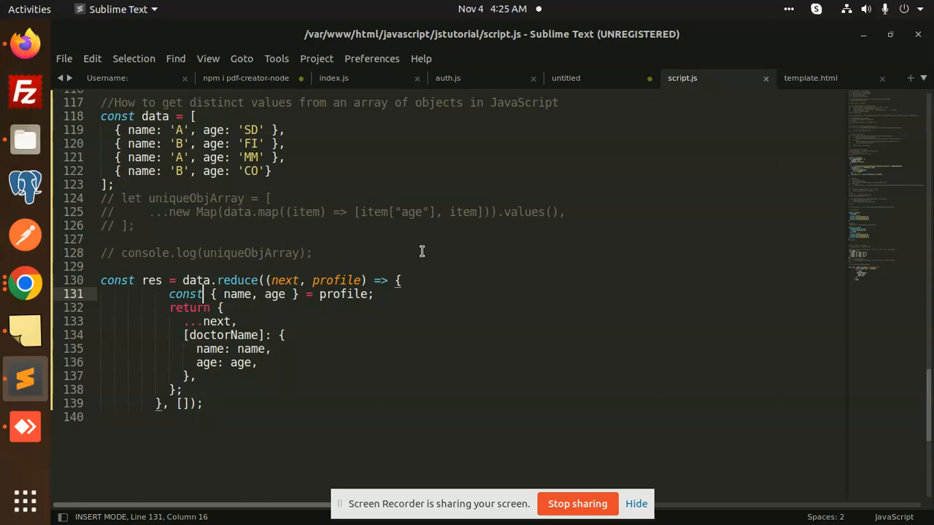
pyautogui.doubleClick(237, 280)
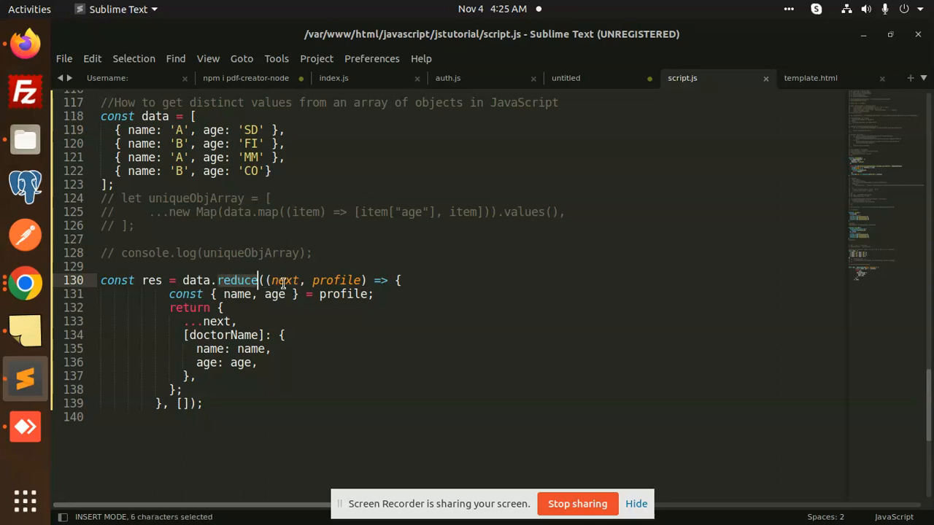
pyautogui.doubleClick(343, 294)
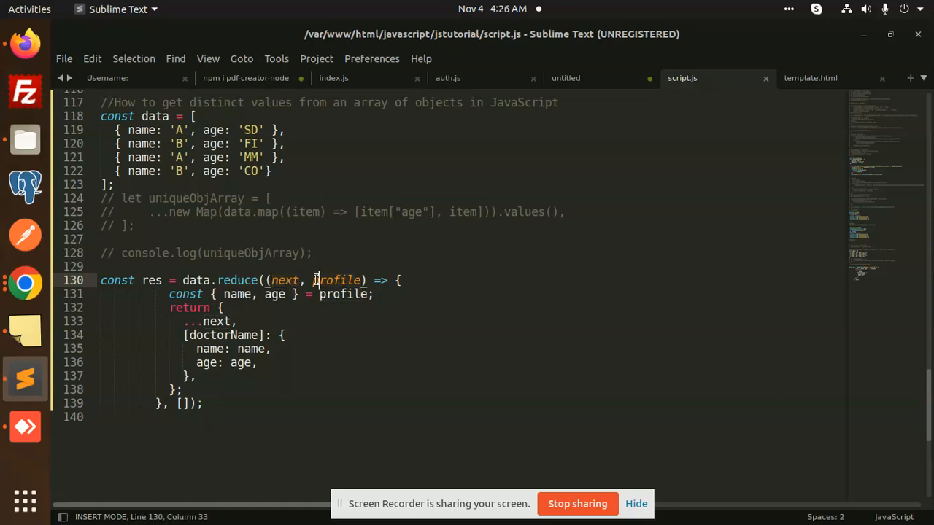
pyautogui.doubleClick(336, 280)
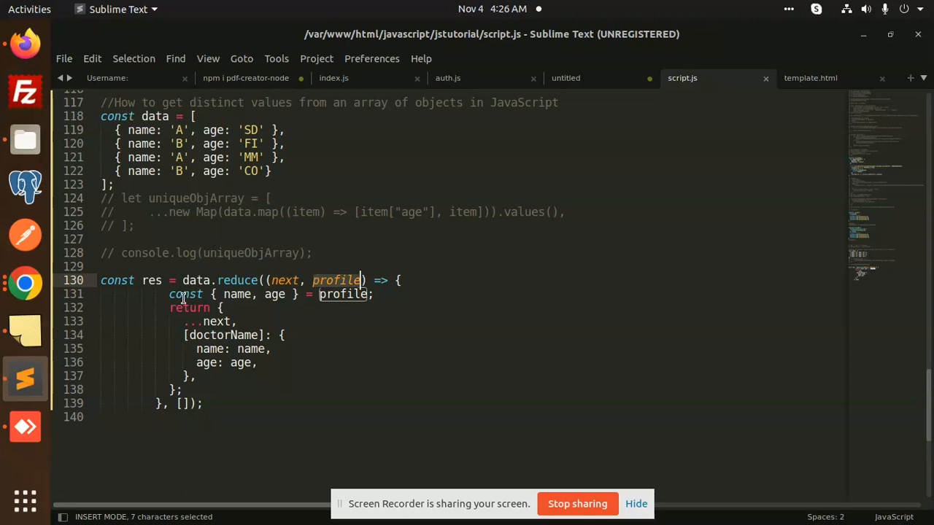
pyautogui.click(270, 294)
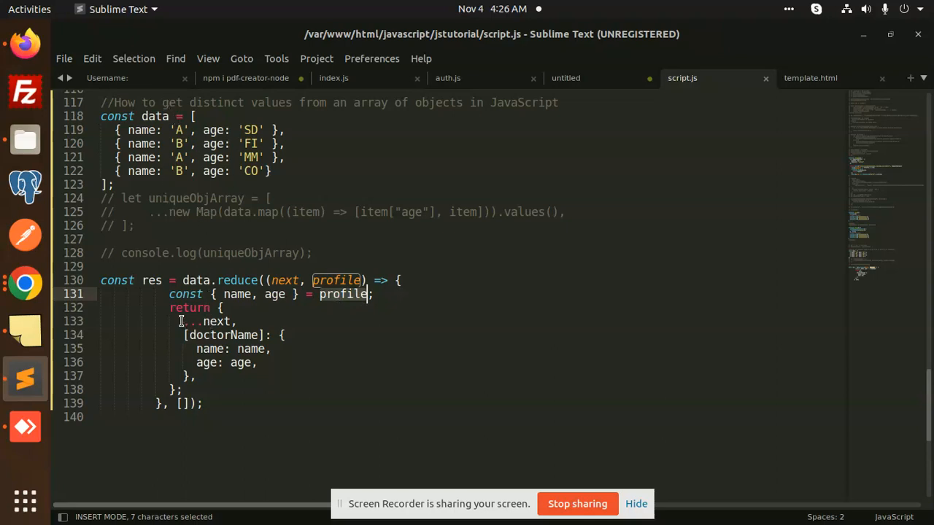
pyautogui.doubleClick(224, 334)
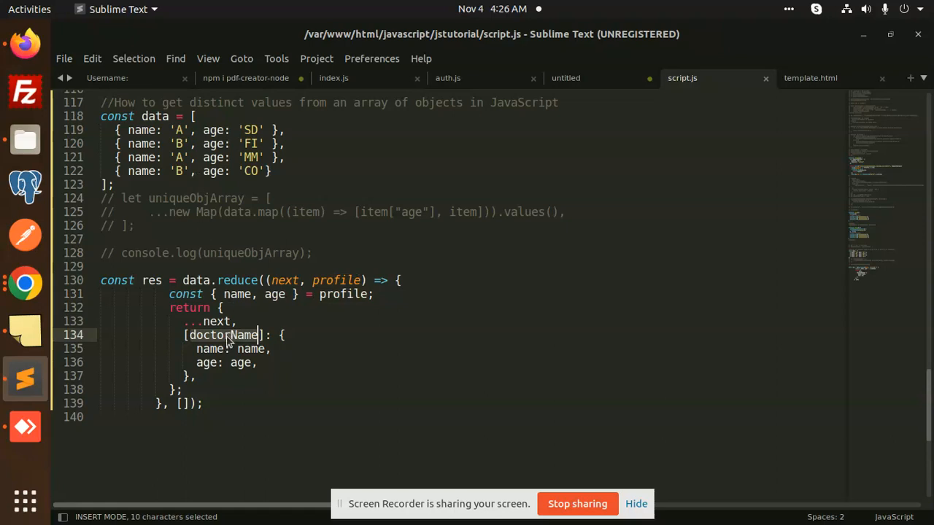
# - Change the reduce key from doctorName to name, save, and add console.log(res)
pyautogui.write('name')
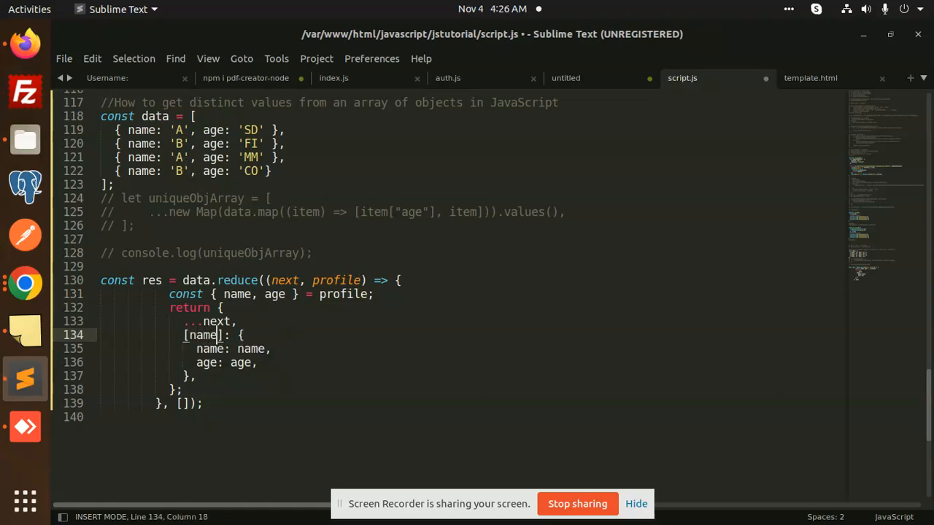
pyautogui.press('ctrl+s')
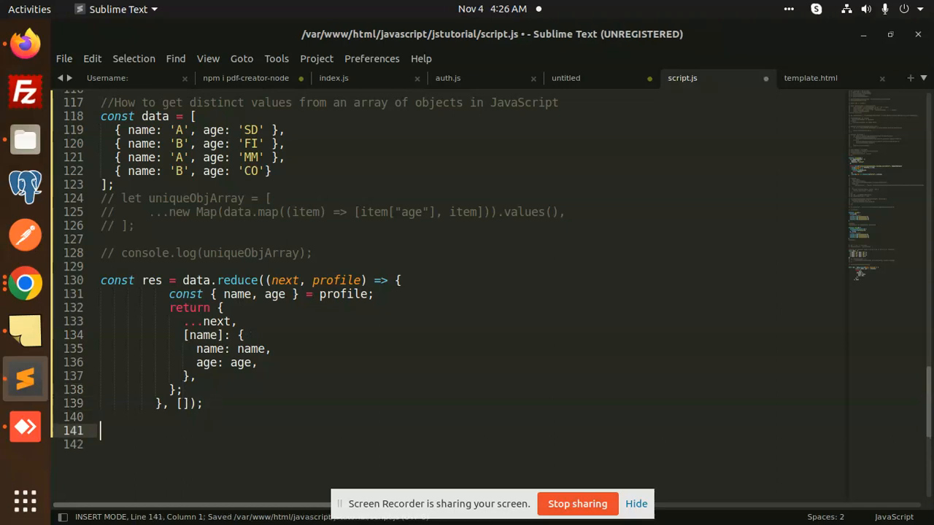
pyautogui.write('console.')
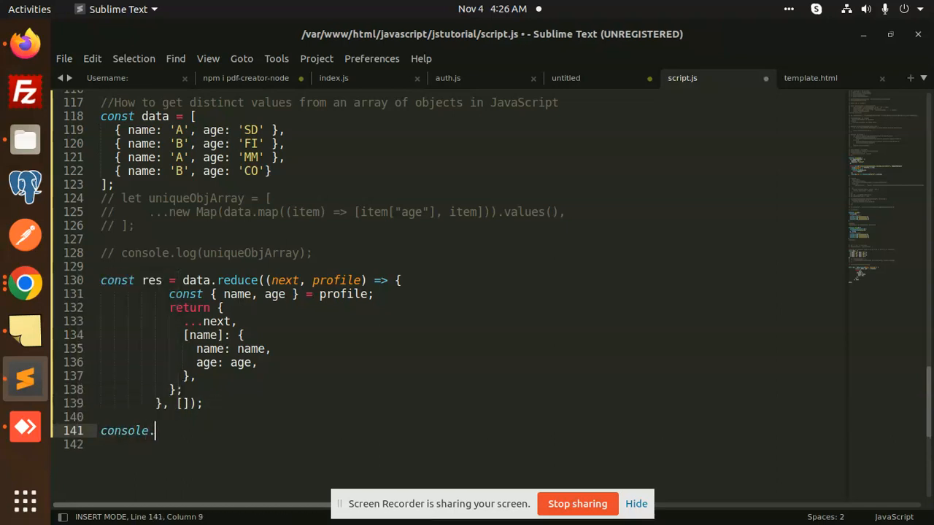
pyautogui.write('log();')
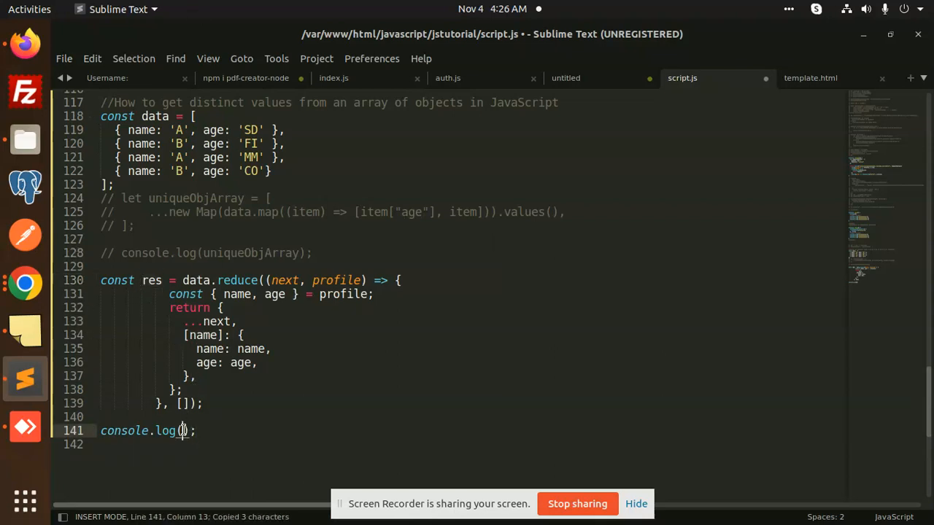
pyautogui.write('res')
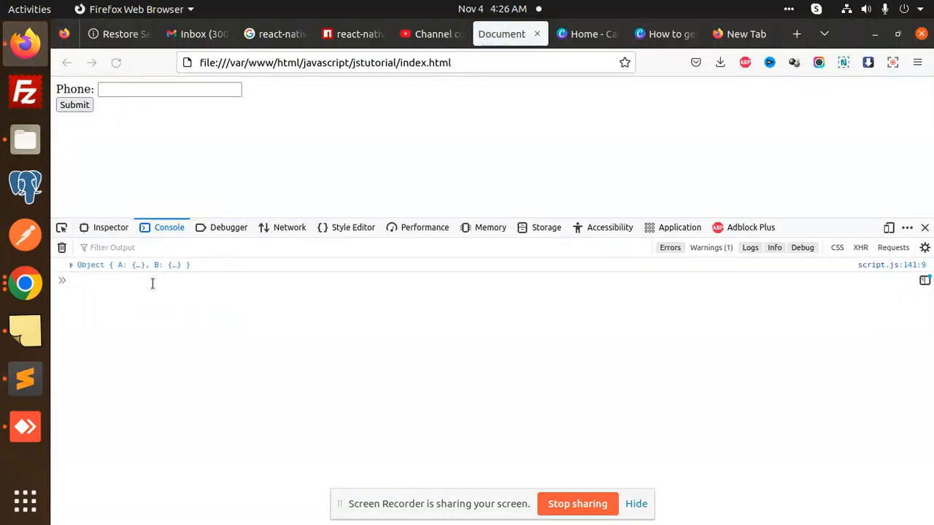
# - Expand the logged Object in Firefox's console to show entries A (age MM) and B (age CO)
pyautogui.click(71, 264)
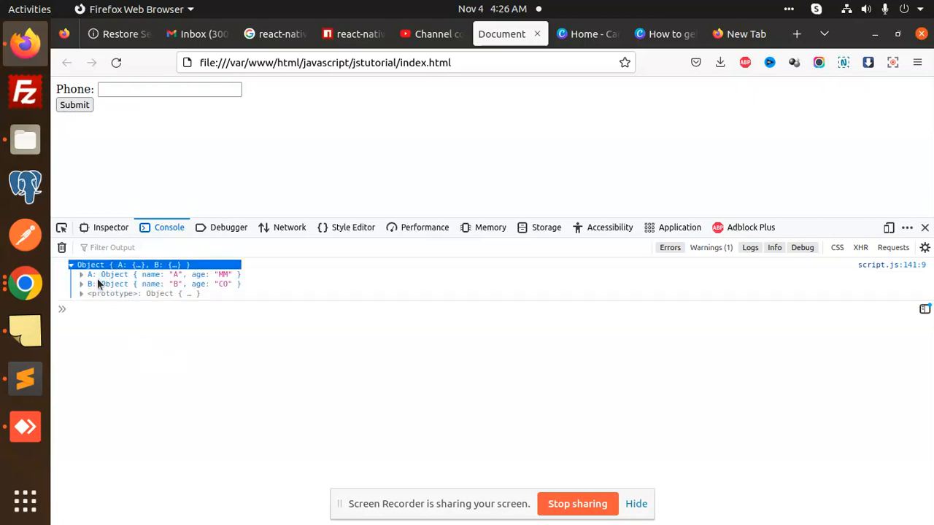
pyautogui.moveTo(162, 283)
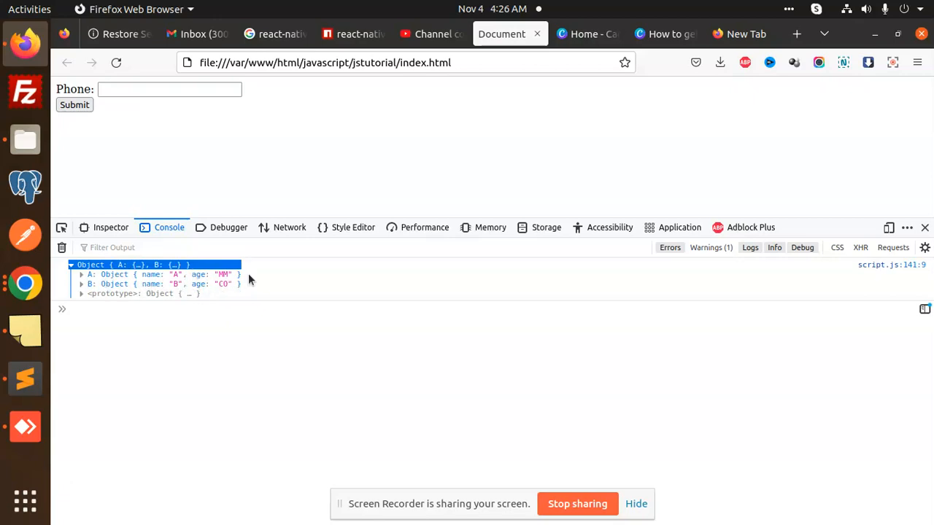
pyautogui.moveTo(242, 286)
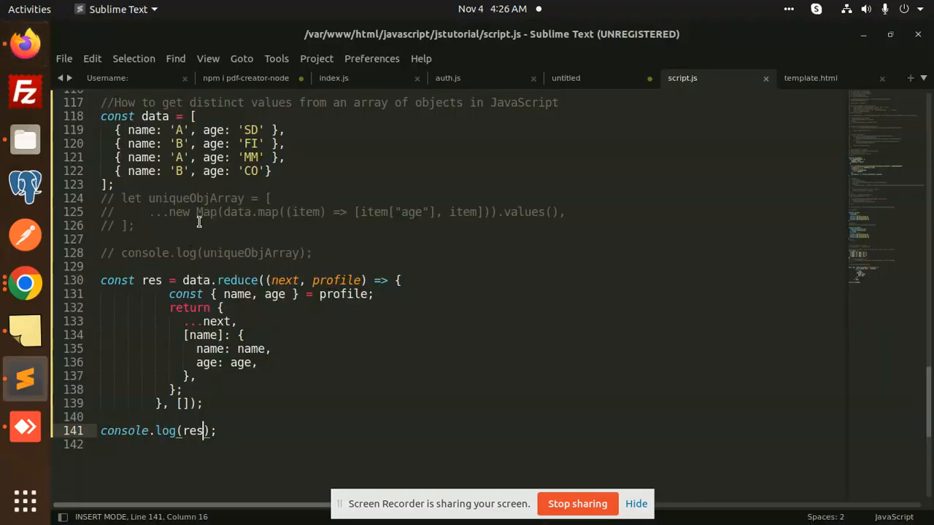
pyautogui.moveTo(282, 229)
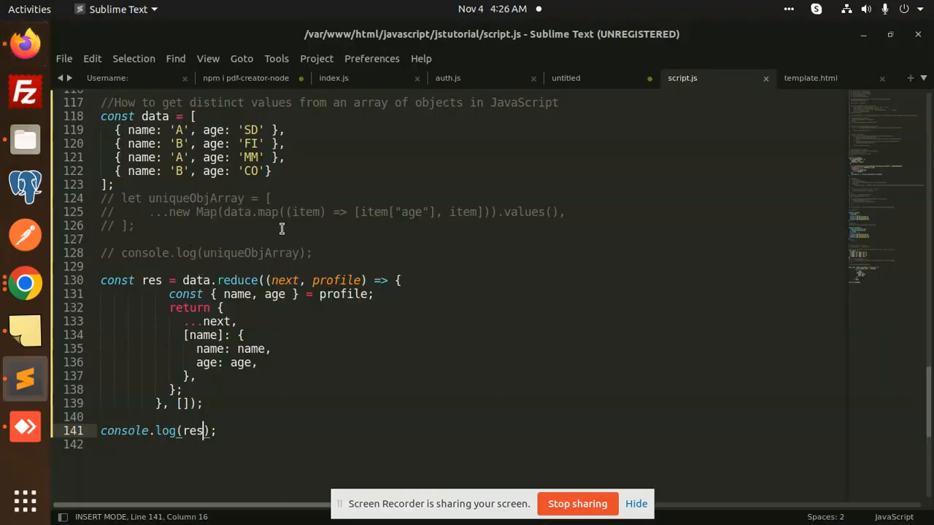